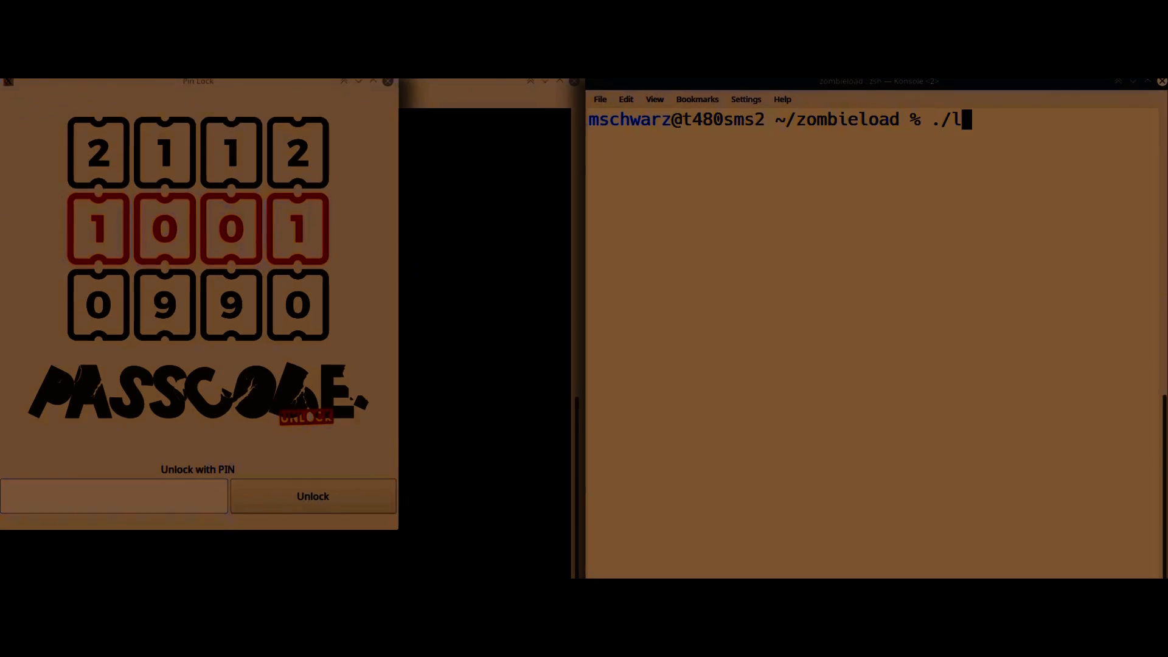
Run the zombieload exploit binary to print page-table entries and leaked memory rows
key("Return")
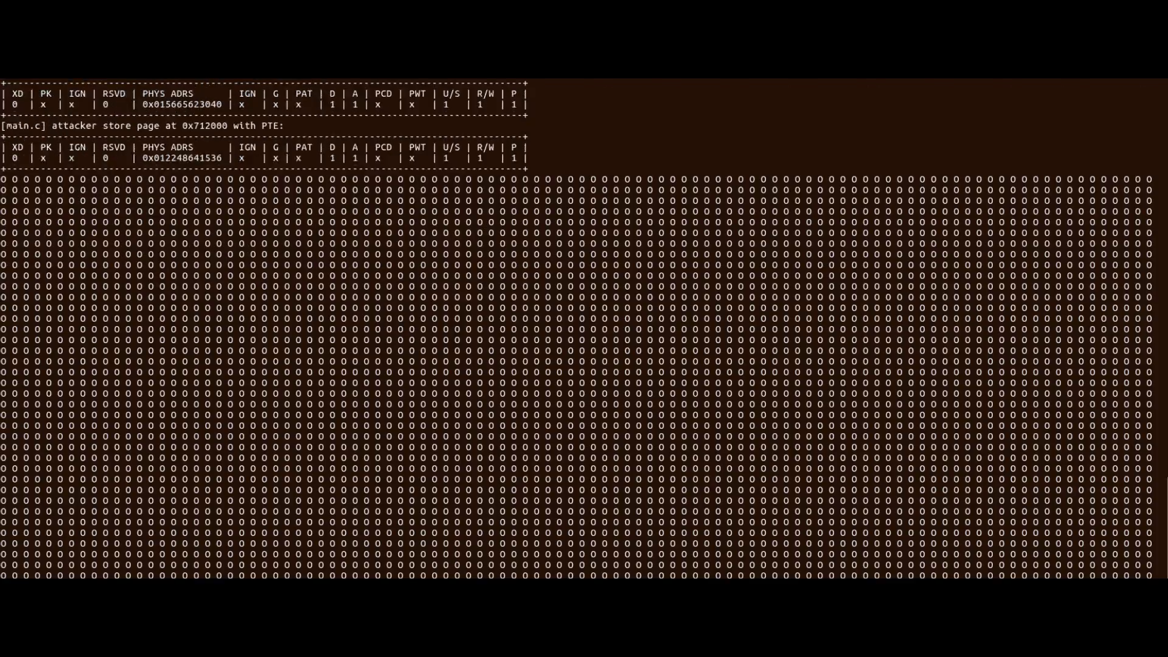